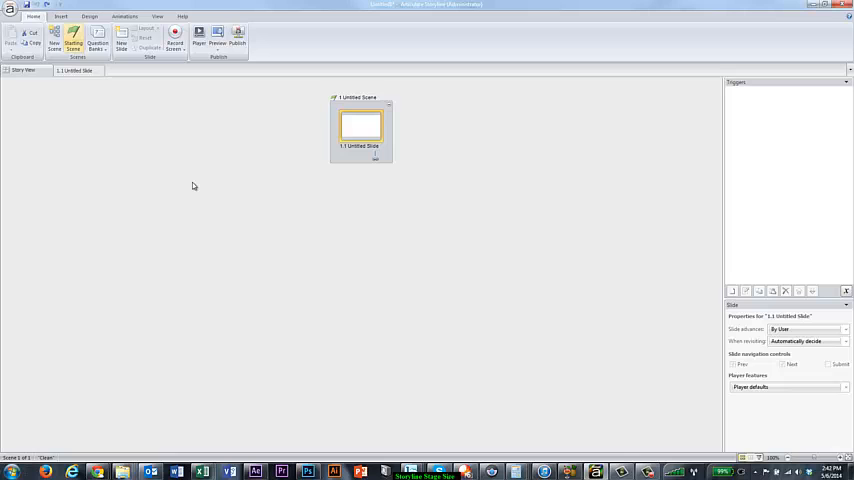
- Browse the File menu, then open the Design tab's Story Size settings (currently 720x540, 4:3)
left_click(16, 11)
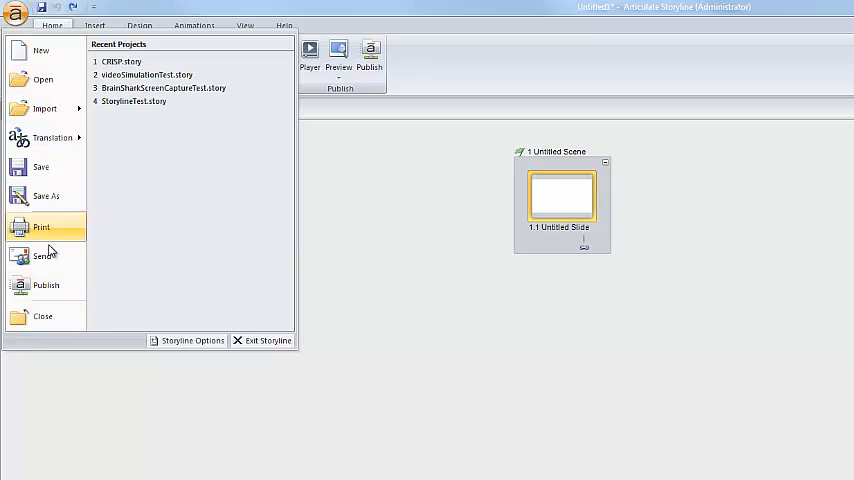
mouse_move(24, 40)
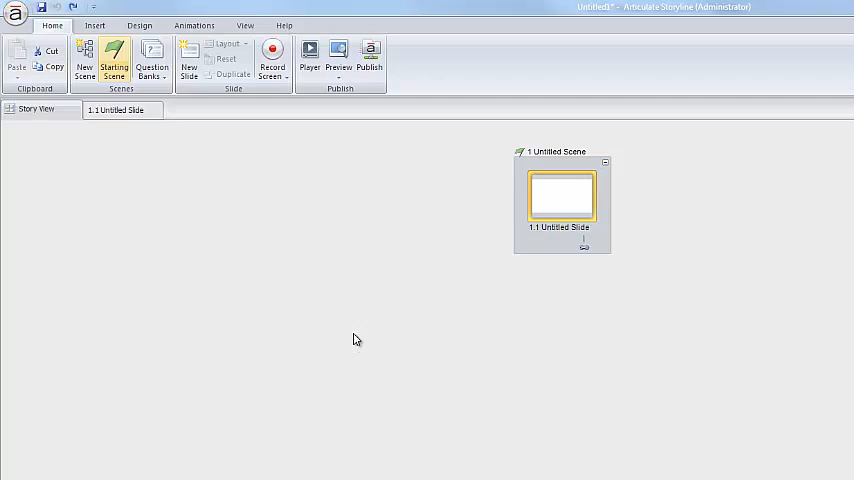
mouse_move(179, 260)
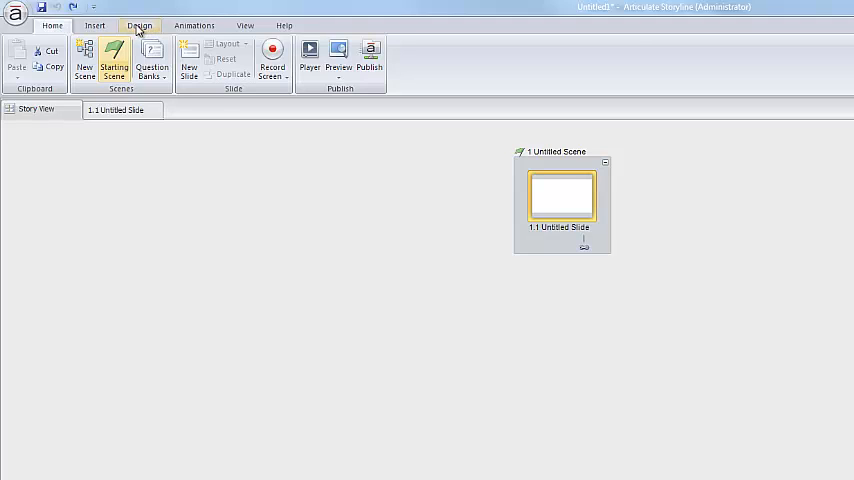
left_click(139, 25)
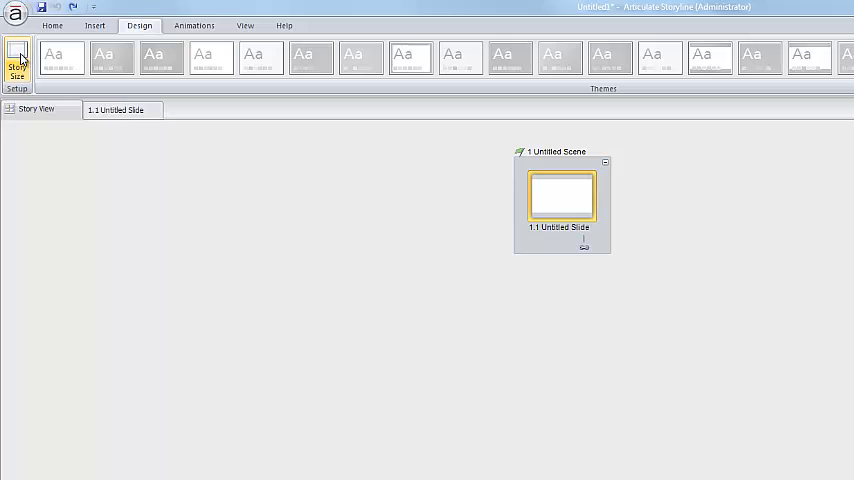
left_click(17, 62)
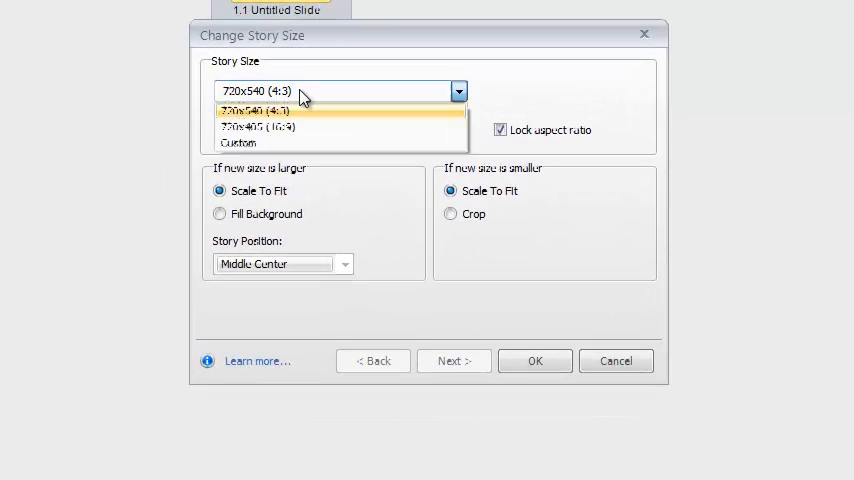
mouse_move(293, 127)
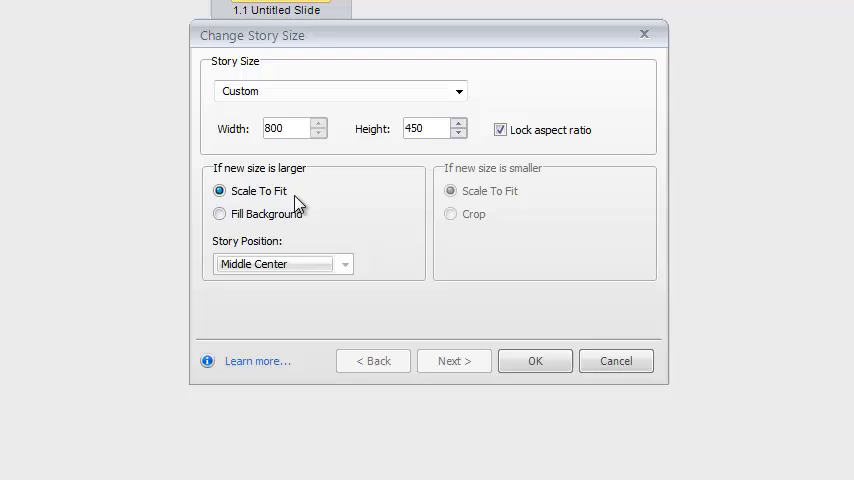
mouse_move(287, 178)
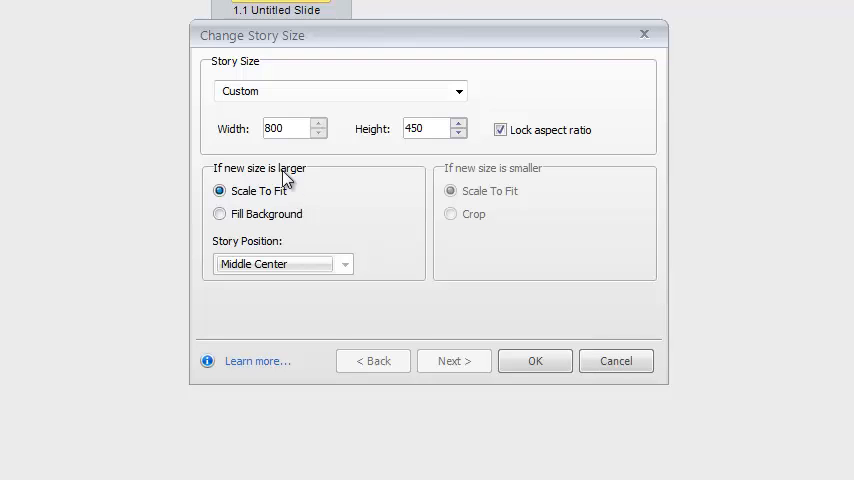
mouse_move(260, 178)
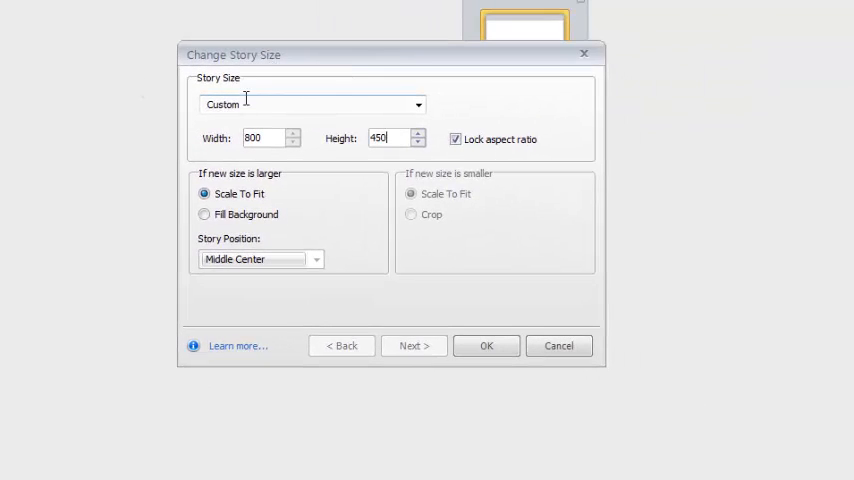
mouse_move(383, 68)
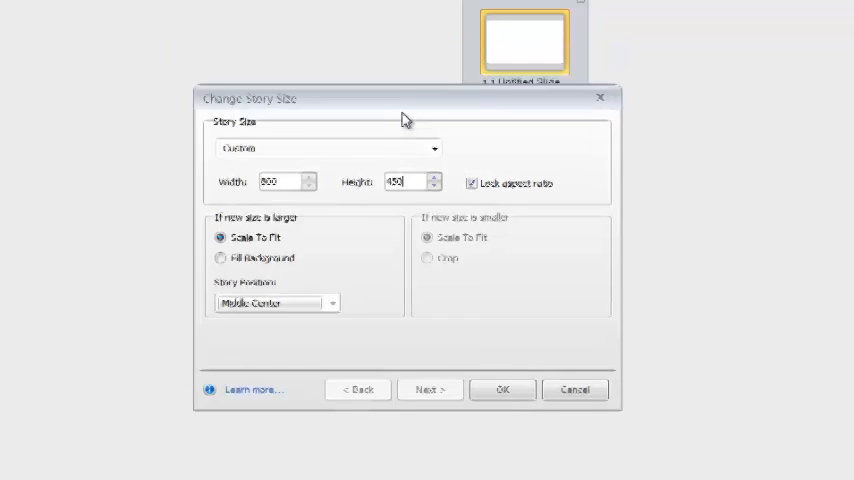
- Move the Change Story Size dialog aside, keep Scale To Fit, and apply 800×450
left_click_drag(405, 98, 420, 167)
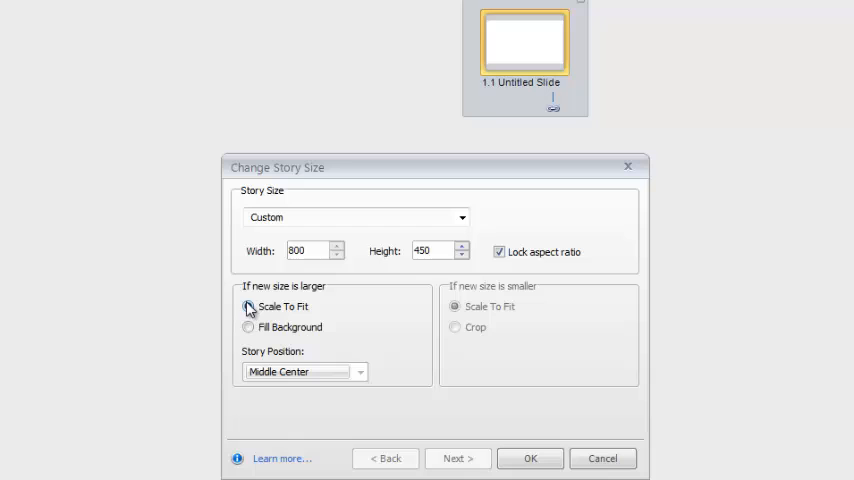
left_click(248, 307)
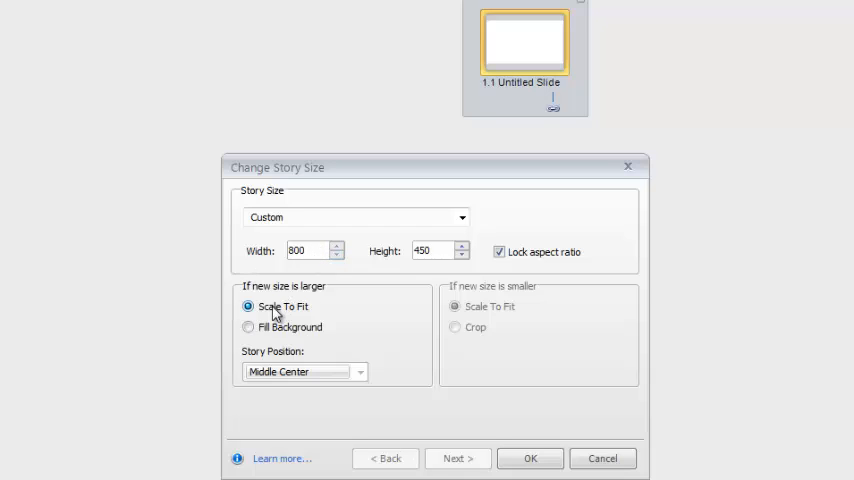
mouse_move(345, 328)
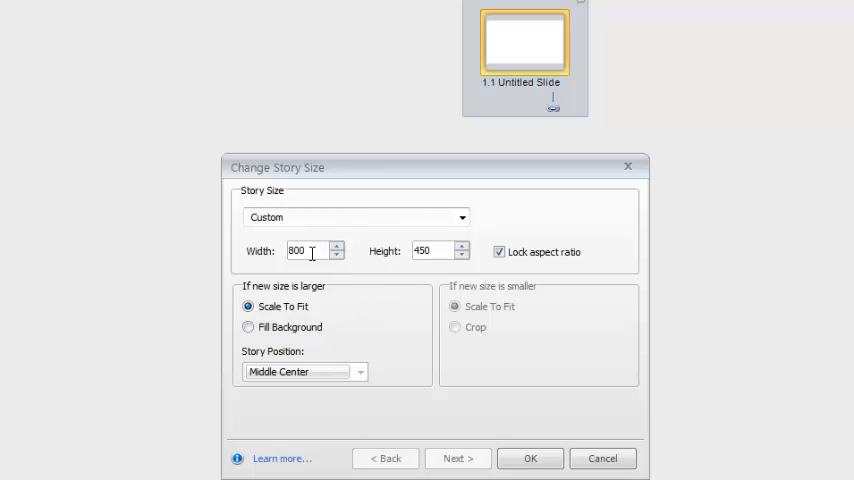
mouse_move(430, 288)
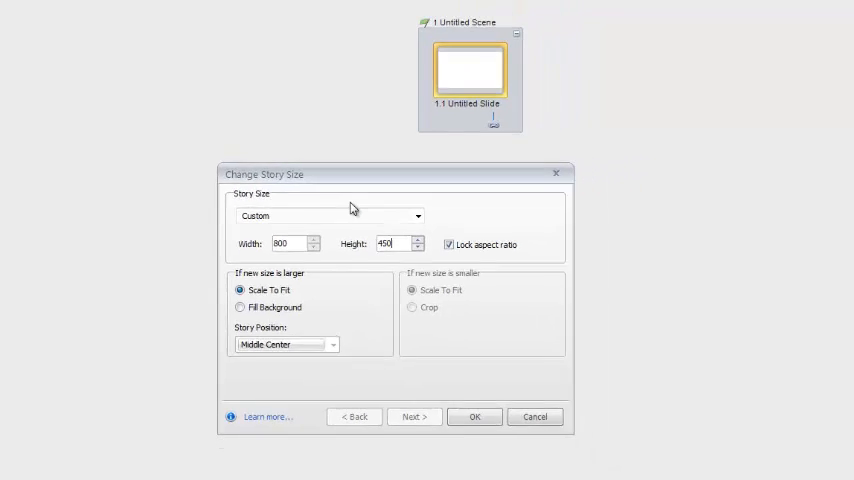
left_click(474, 417)
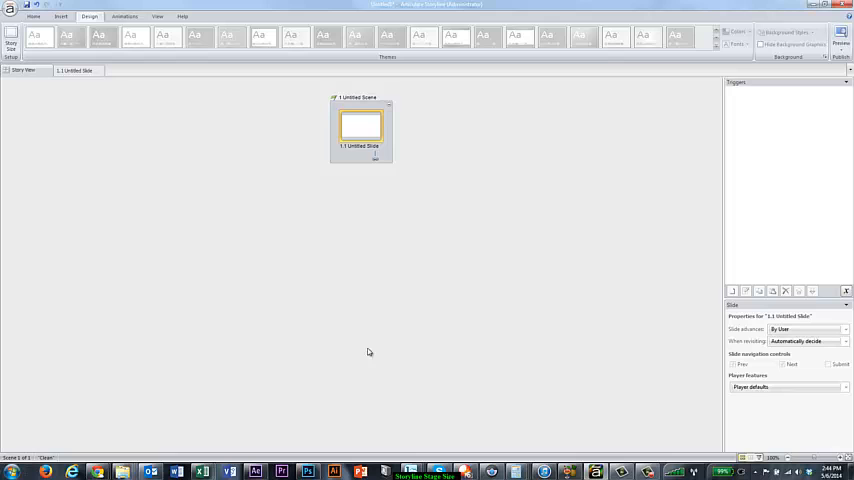